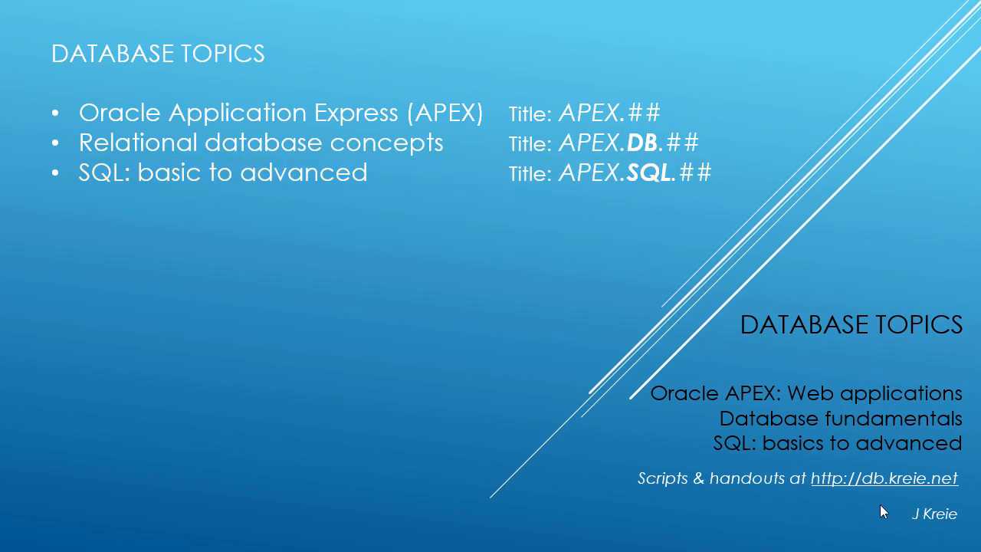
{"action": "mouse_move", "coordinate": [900, 488]}
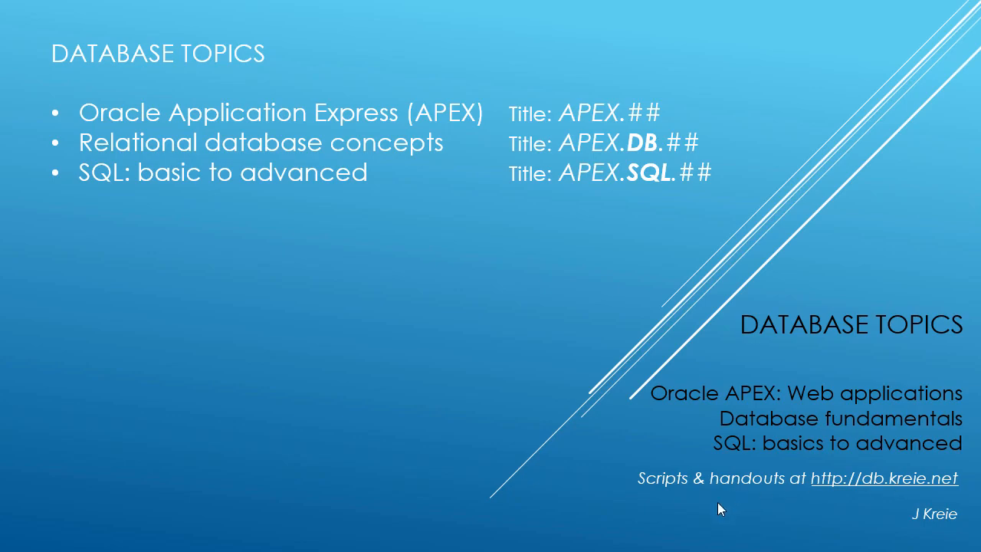
Run create_animal_shelter_tables.sql: 66 statements, 54 successful, 12 errors, then return to SQL Scripts.
{"action": "key", "text": "right"}
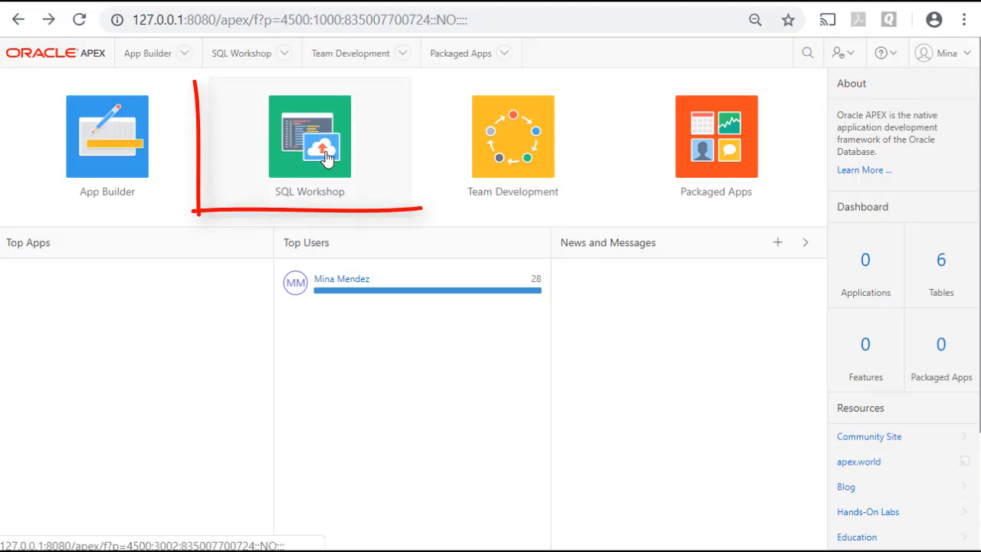
{"action": "left_click", "coordinate": [310, 137]}
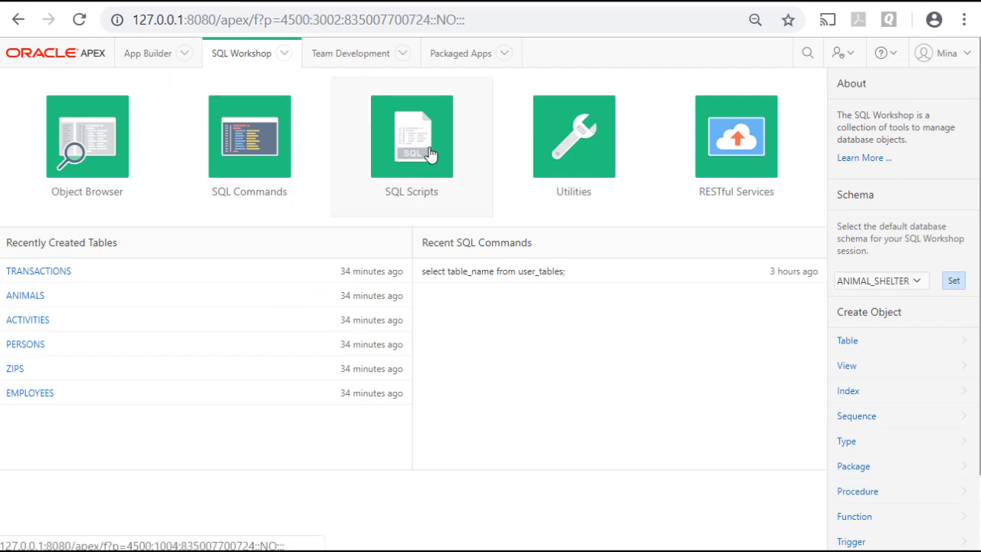
{"action": "left_click", "coordinate": [411, 136]}
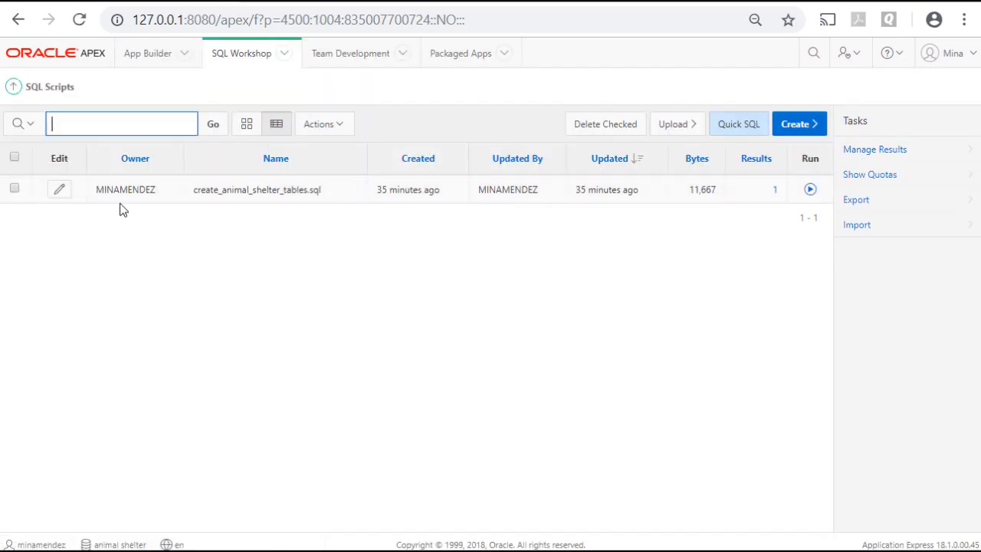
{"action": "mouse_move", "coordinate": [649, 207]}
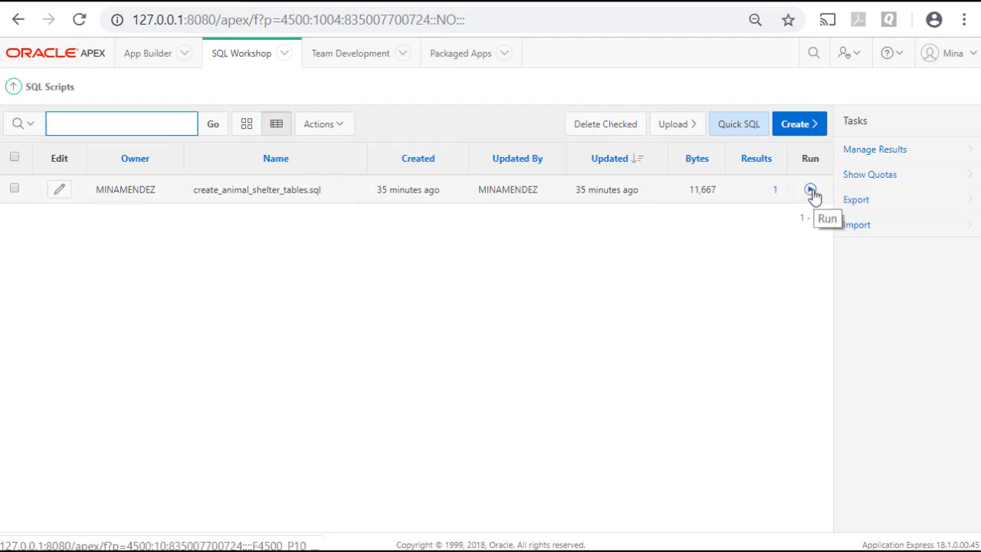
{"action": "left_click", "coordinate": [810, 189]}
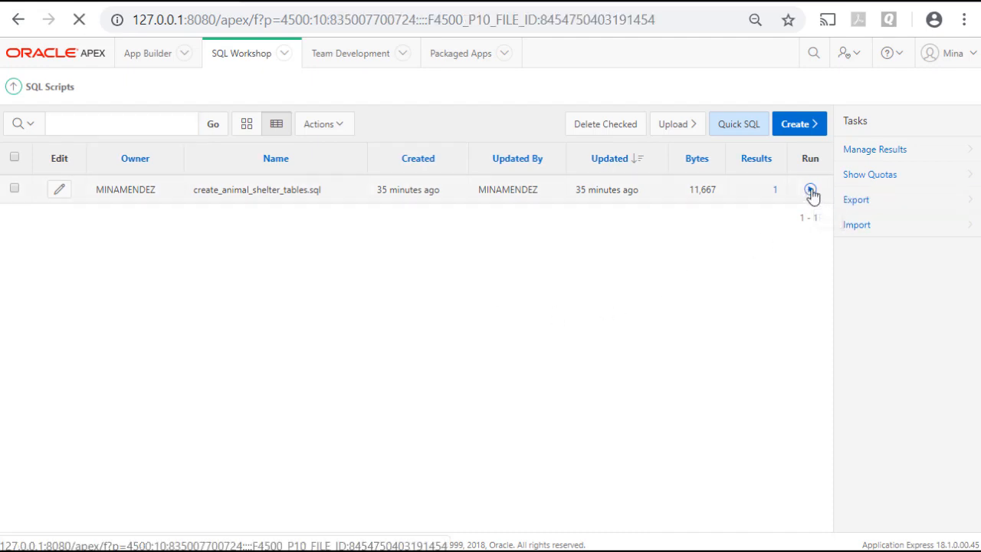
{"action": "left_click", "coordinate": [810, 189]}
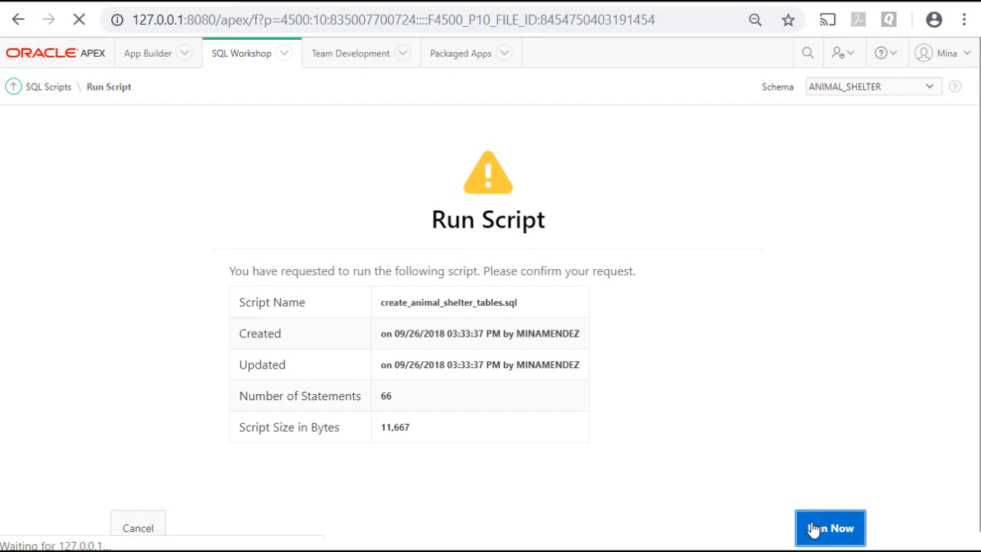
{"action": "left_click", "coordinate": [830, 528]}
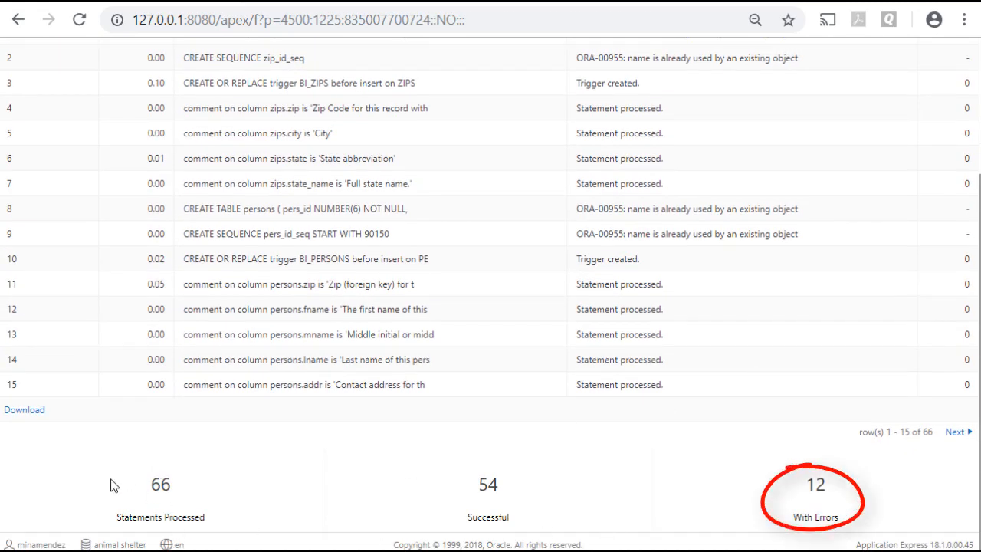
{"action": "mouse_move", "coordinate": [190, 498]}
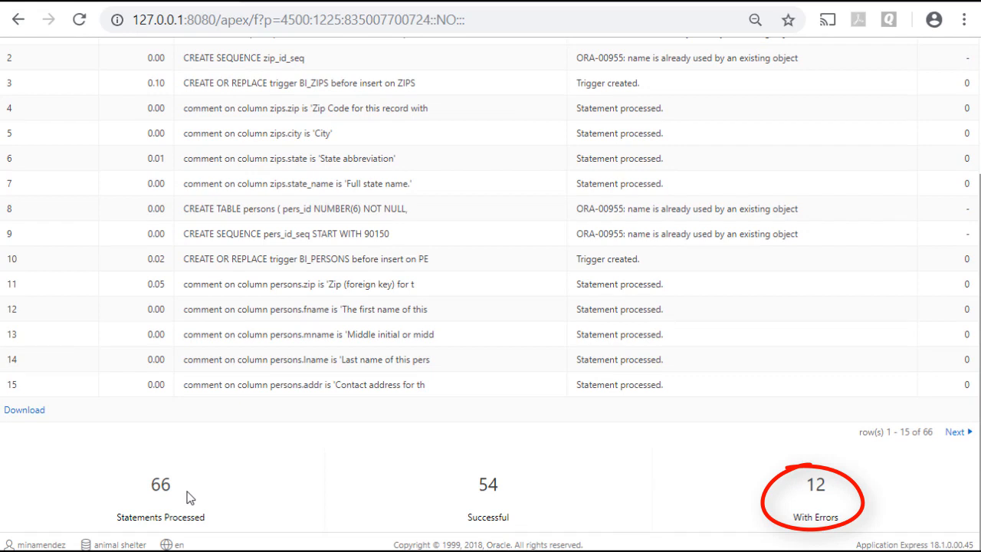
{"action": "mouse_move", "coordinate": [541, 497]}
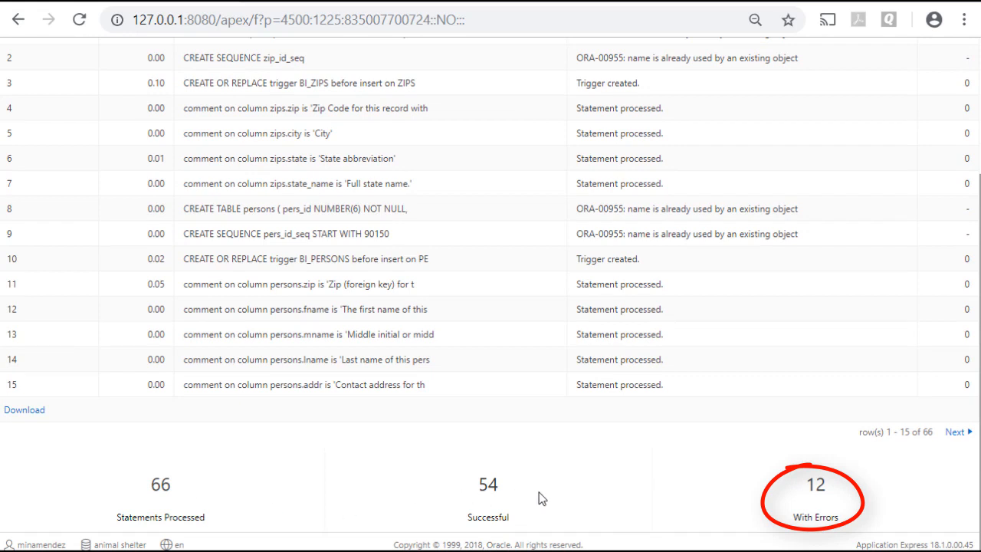
{"action": "mouse_move", "coordinate": [869, 521]}
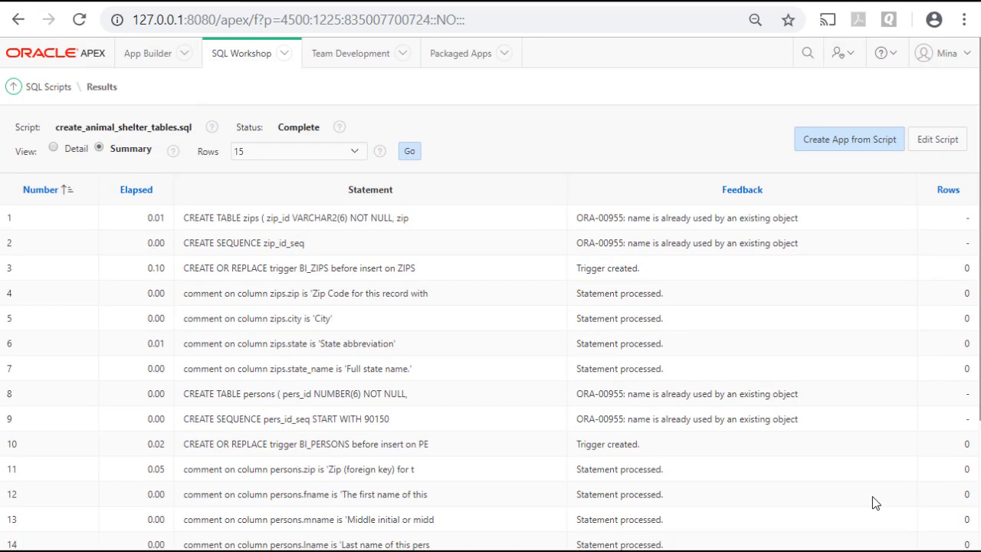
{"action": "left_click", "coordinate": [48, 86]}
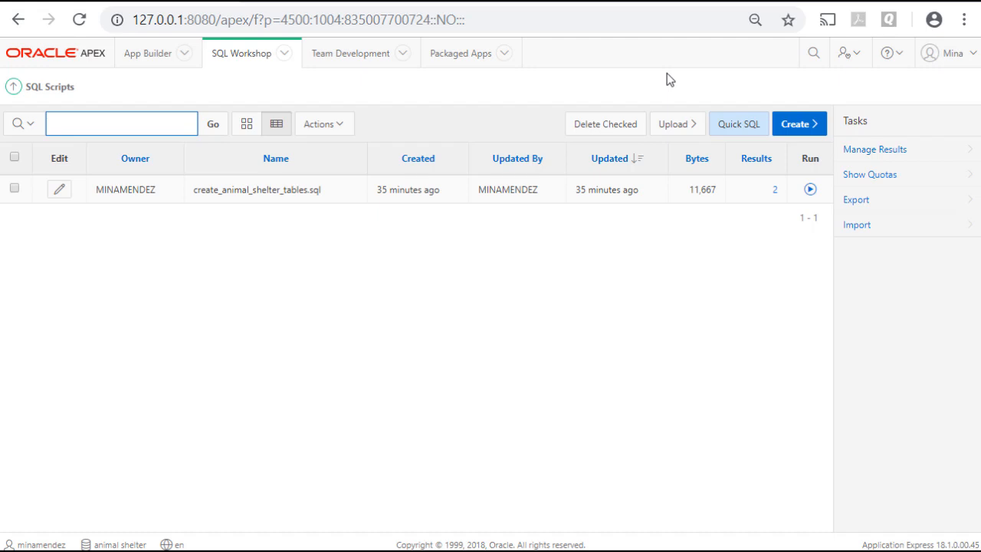
{"action": "mouse_move", "coordinate": [190, 266]}
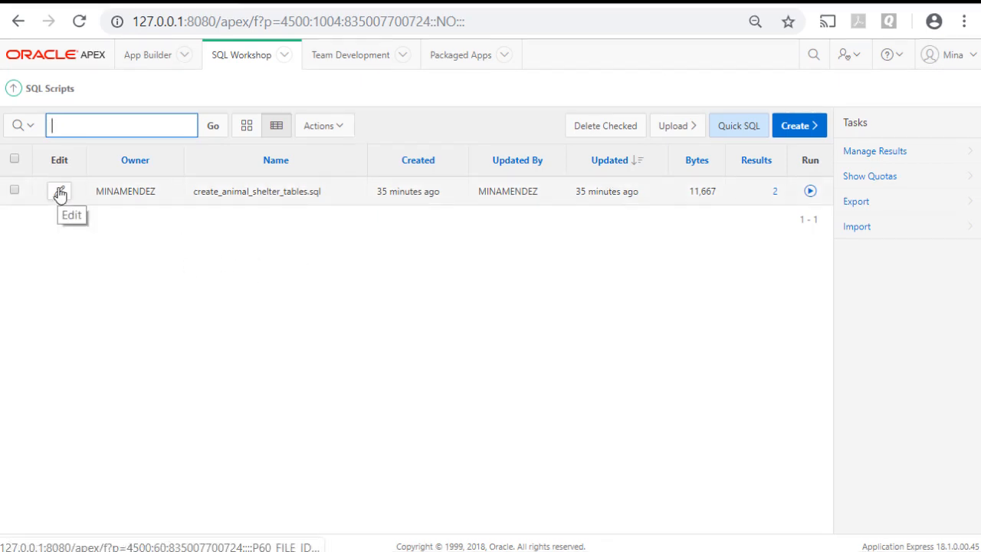
Open create_animal_shelter_tables.sql in the Script Editor to view its table-creation code.
{"action": "left_click", "coordinate": [59, 190]}
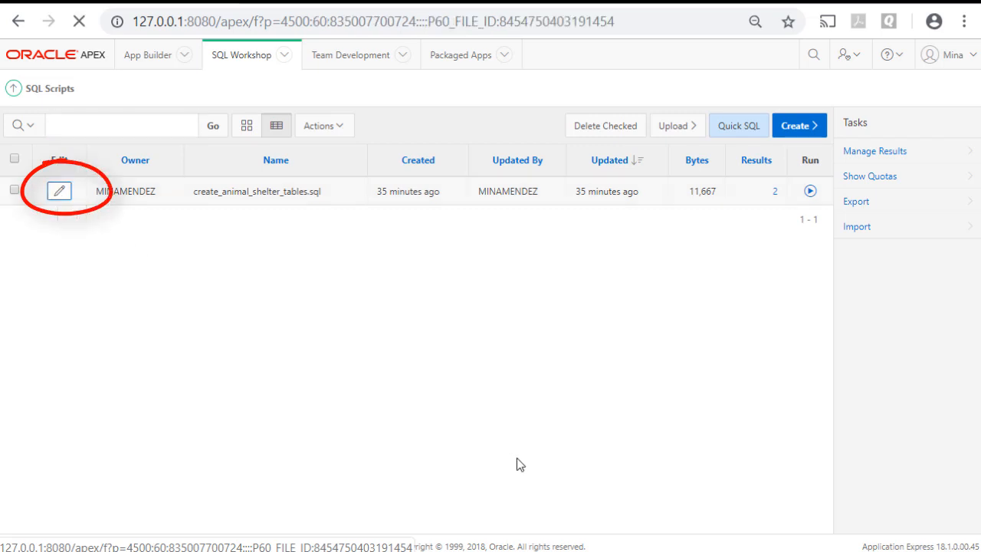
{"action": "left_click", "coordinate": [59, 191]}
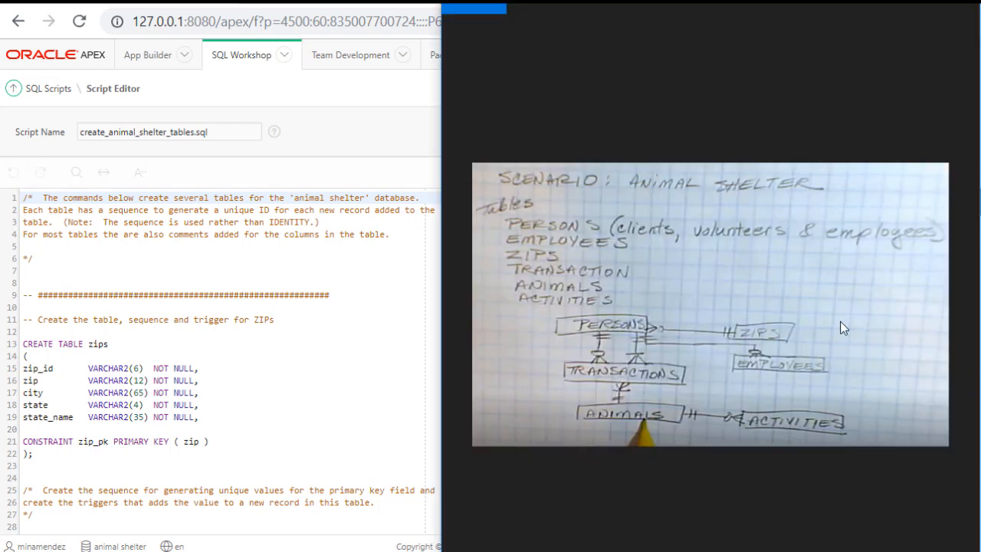
{"action": "mouse_move", "coordinate": [640, 344]}
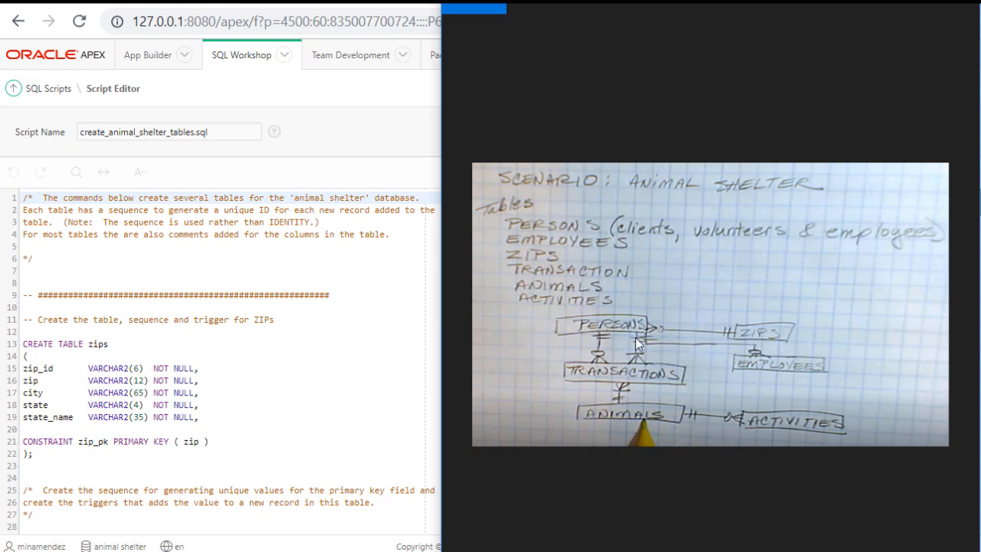
{"action": "mouse_move", "coordinate": [833, 351]}
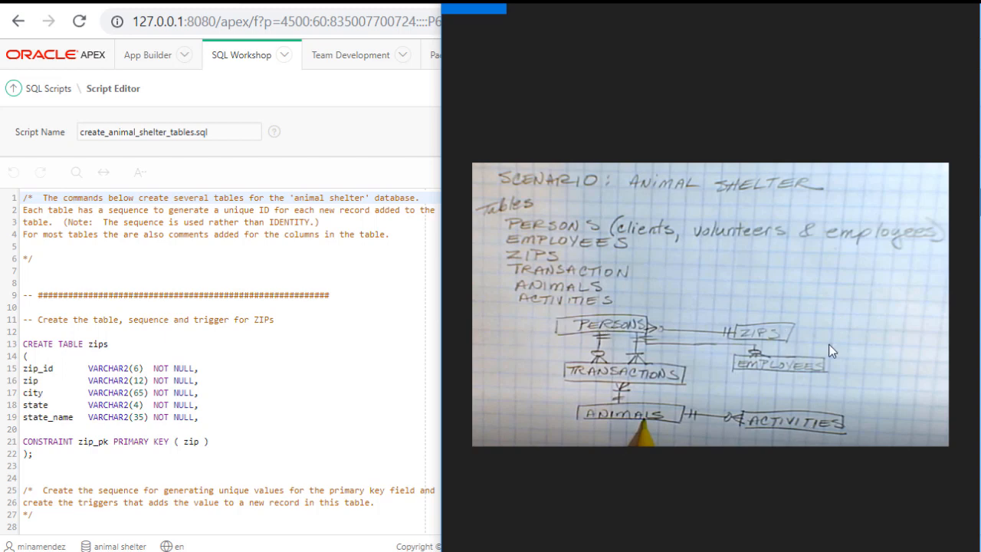
{"action": "mouse_move", "coordinate": [606, 397]}
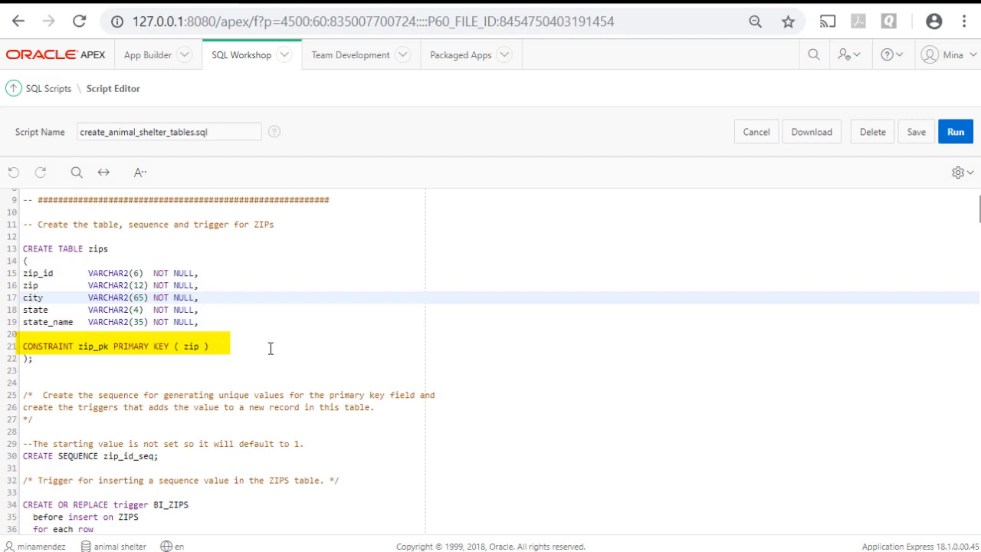
{"action": "left_click", "coordinate": [204, 297]}
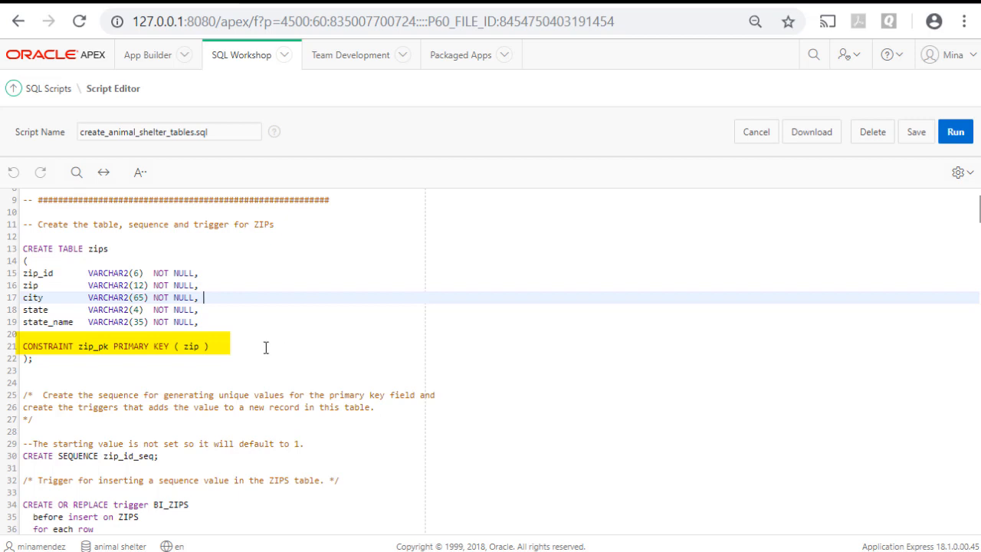
{"action": "scroll", "scroll_direction": "down", "scroll_amount": 3}
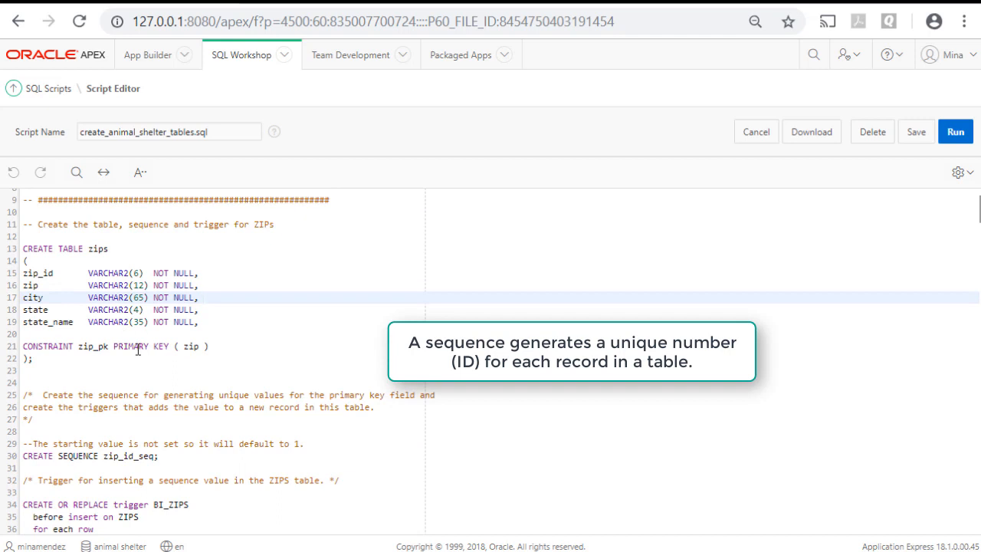
{"action": "scroll", "scroll_direction": "down", "scroll_amount": 3}
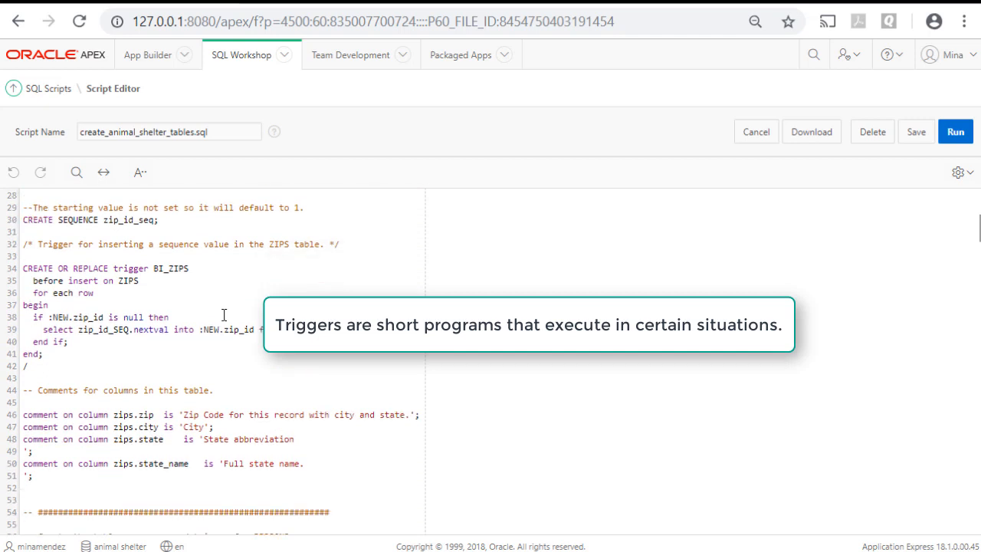
{"action": "scroll", "scroll_direction": "down", "scroll_amount": 3}
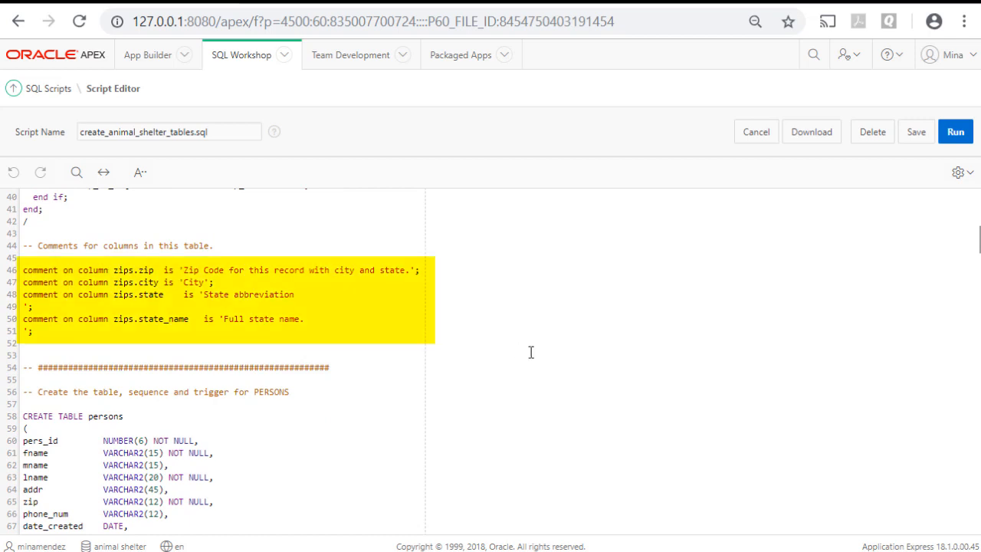
{"action": "mouse_move", "coordinate": [531, 348]}
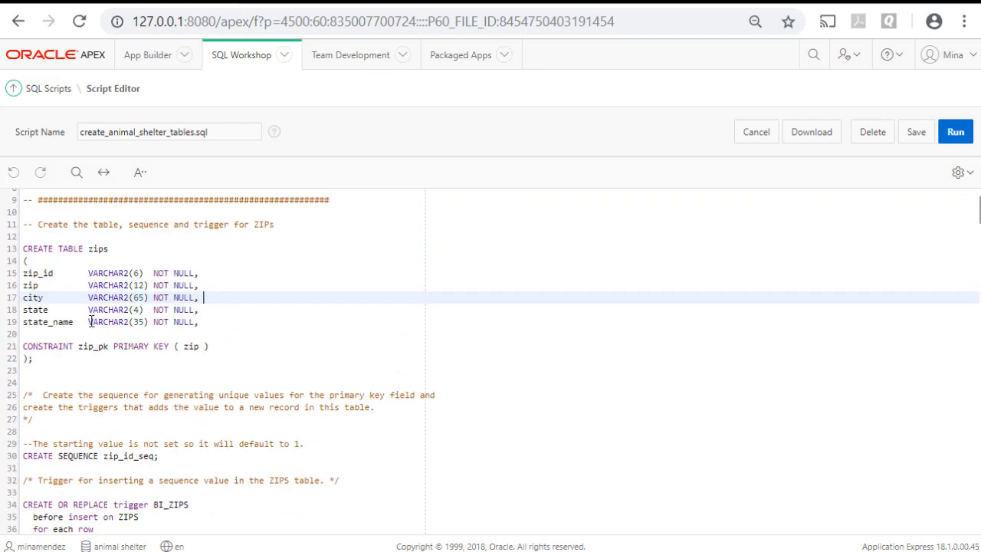
{"action": "scroll", "scroll_direction": "down", "scroll_amount": 3}
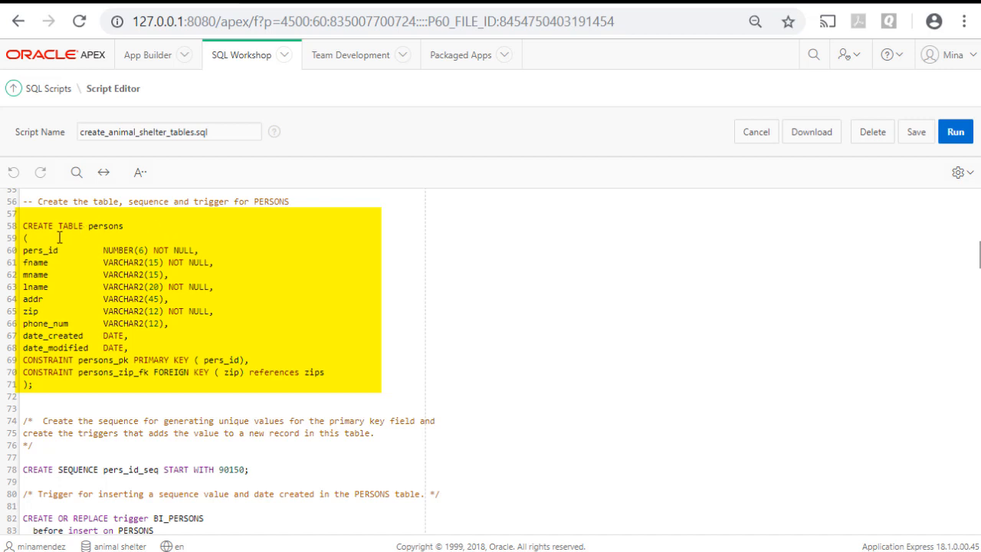
{"action": "left_click", "coordinate": [31, 359]}
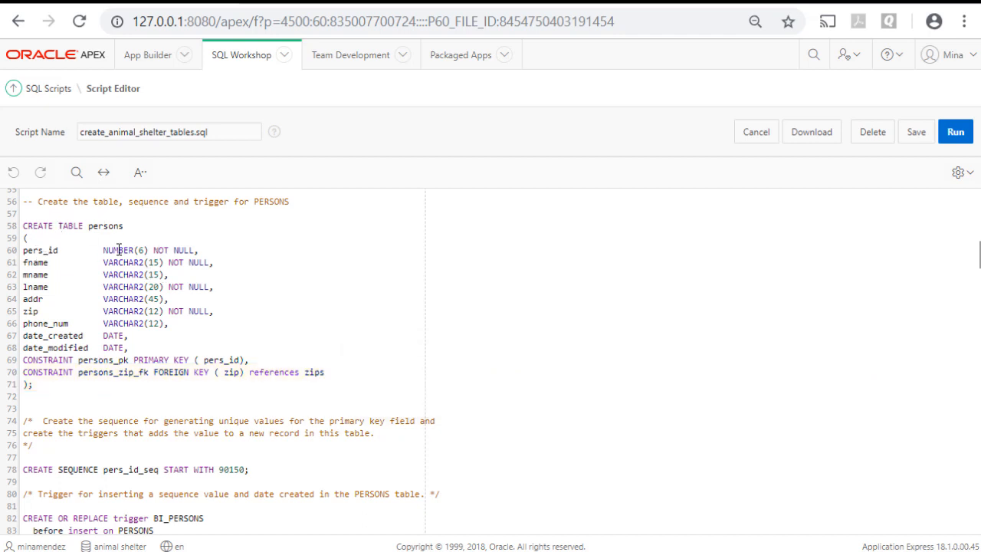
{"action": "mouse_move", "coordinate": [175, 250]}
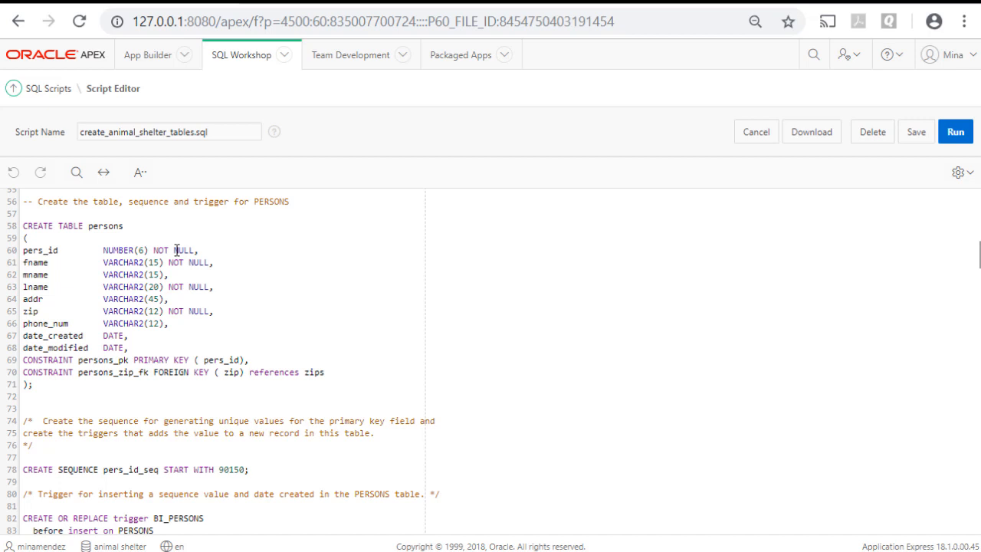
{"action": "mouse_move", "coordinate": [550, 303]}
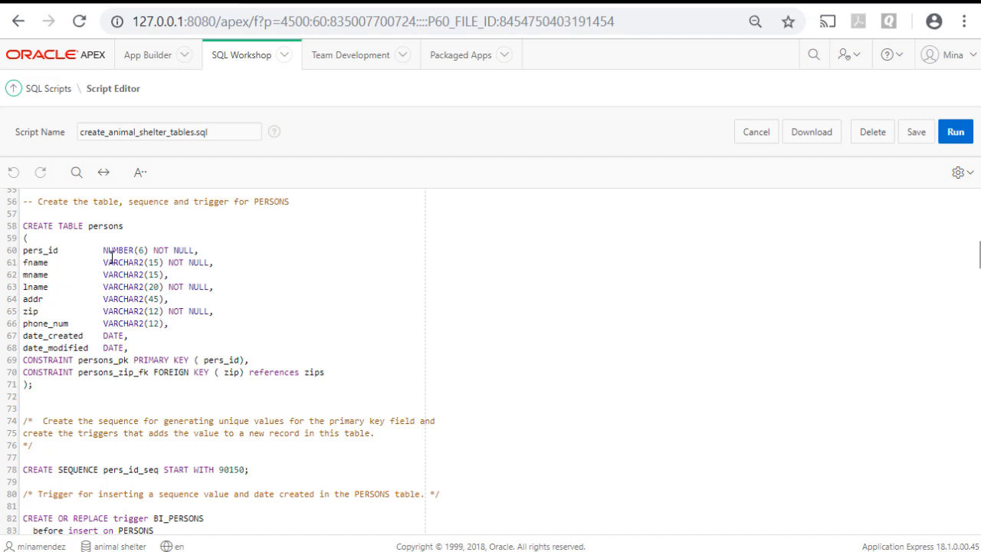
{"action": "mouse_move", "coordinate": [34, 373]}
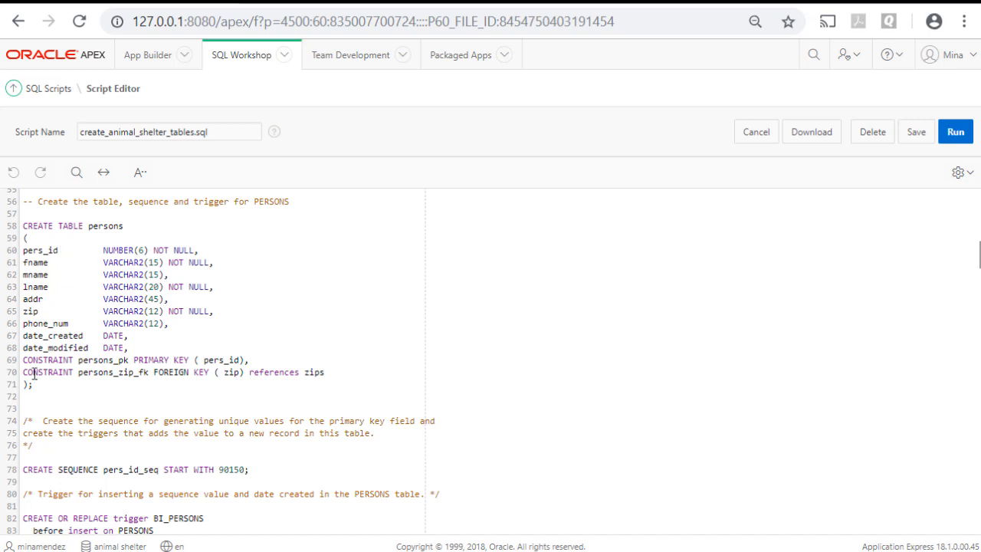
{"action": "mouse_move", "coordinate": [530, 381]}
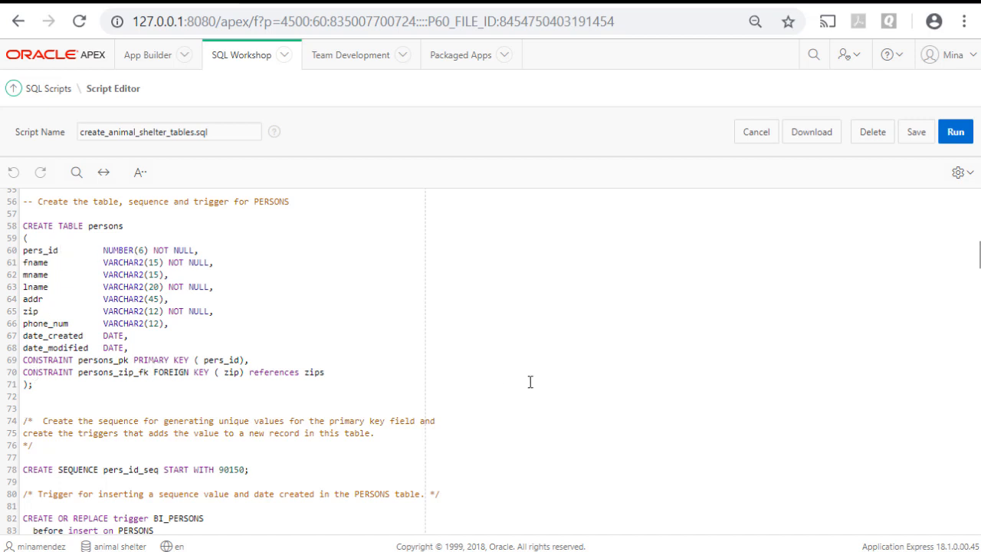
{"action": "mouse_move", "coordinate": [508, 357]}
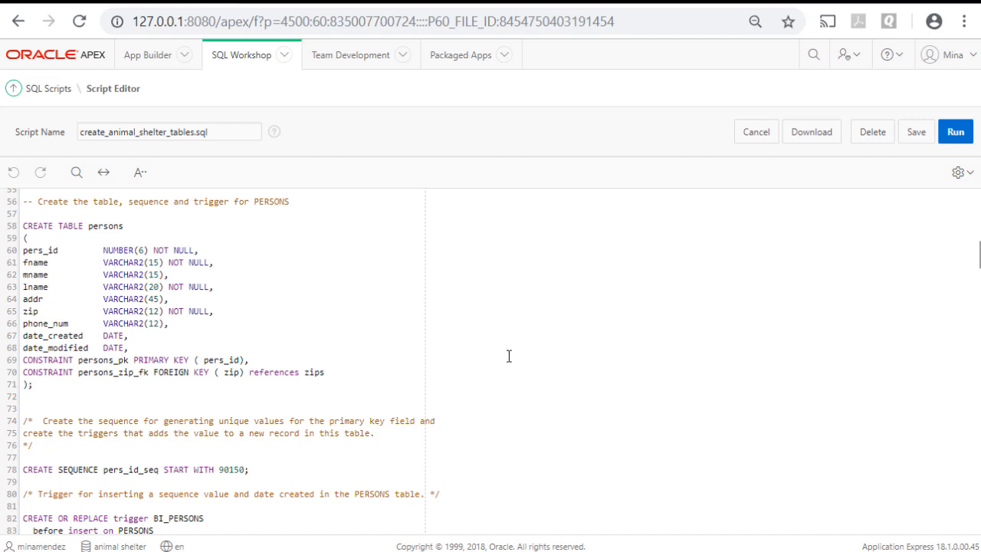
{"action": "scroll", "scroll_direction": "down", "scroll_amount": 3}
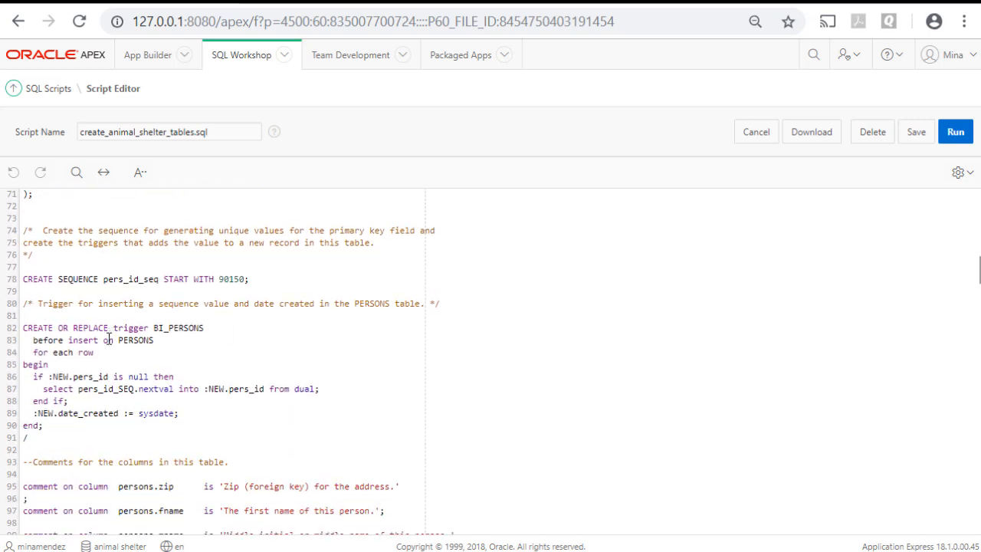
{"action": "scroll", "scroll_direction": "down", "scroll_amount": 3}
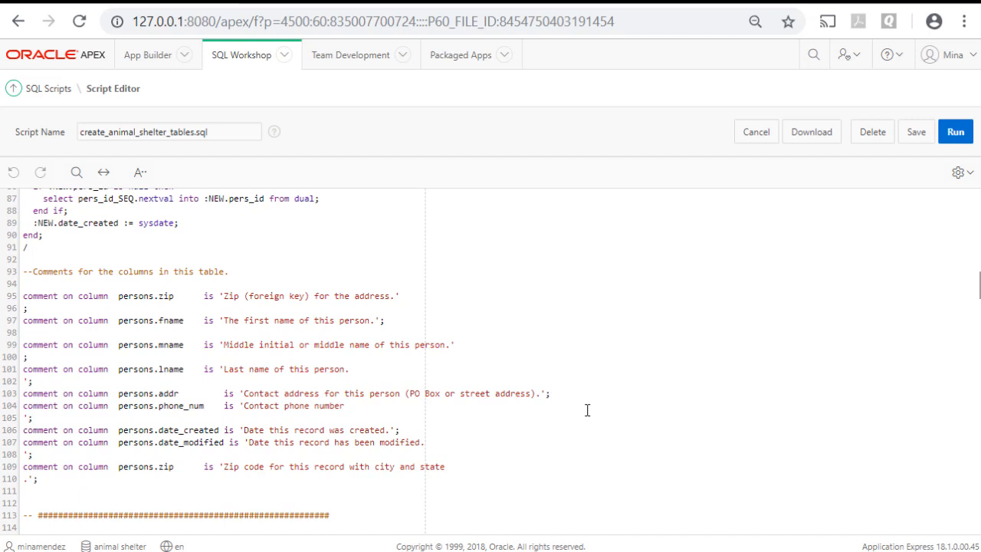
Select all of the animal shelter script text in the Script Editor.
{"action": "scroll", "scroll_direction": "down", "scroll_amount": 3}
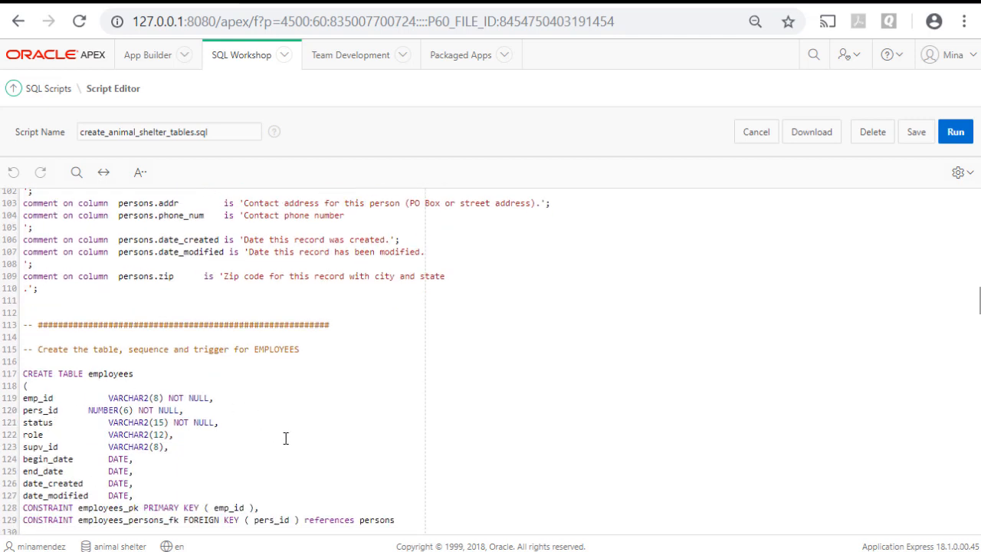
{"action": "mouse_move", "coordinate": [278, 442]}
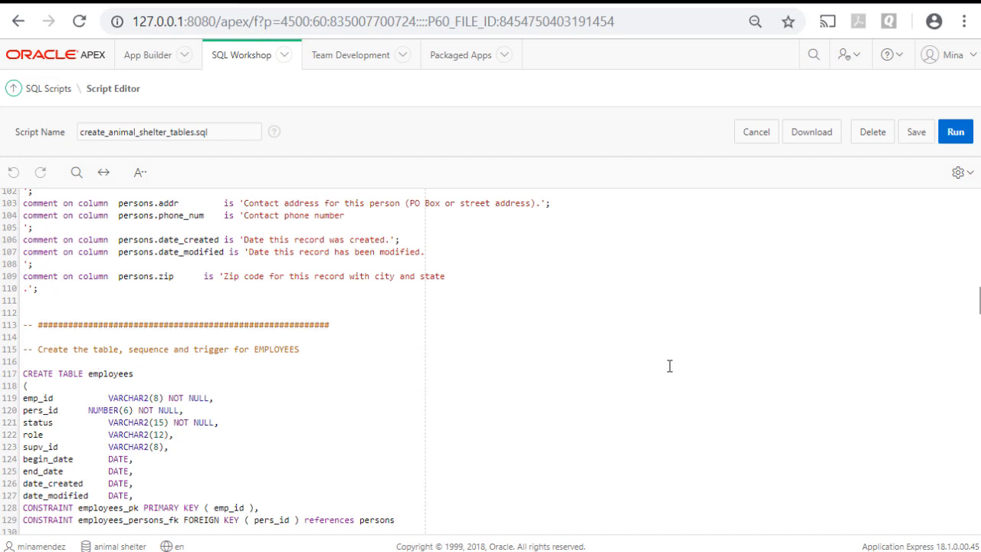
{"action": "scroll", "scroll_direction": "down", "scroll_amount": 3}
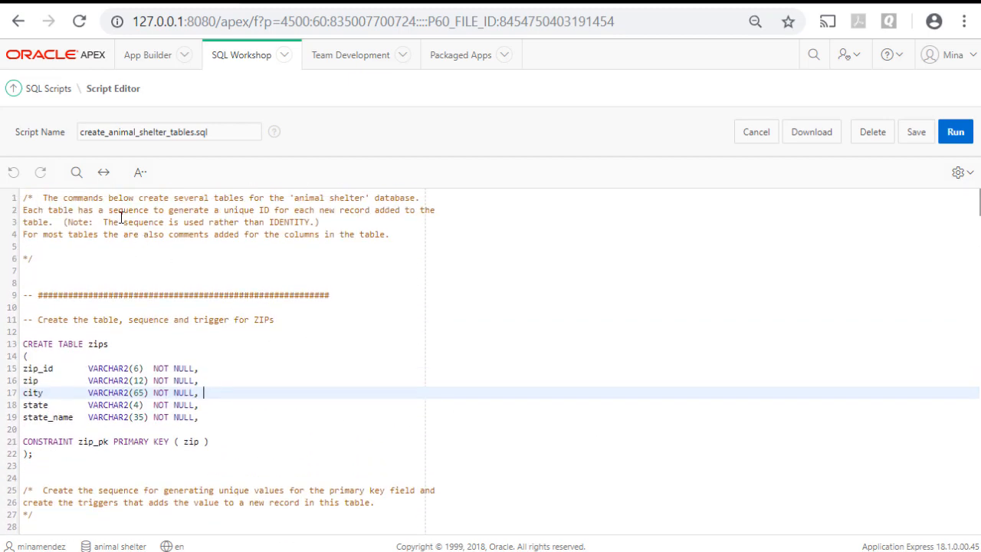
{"action": "right_click", "coordinate": [115, 222]}
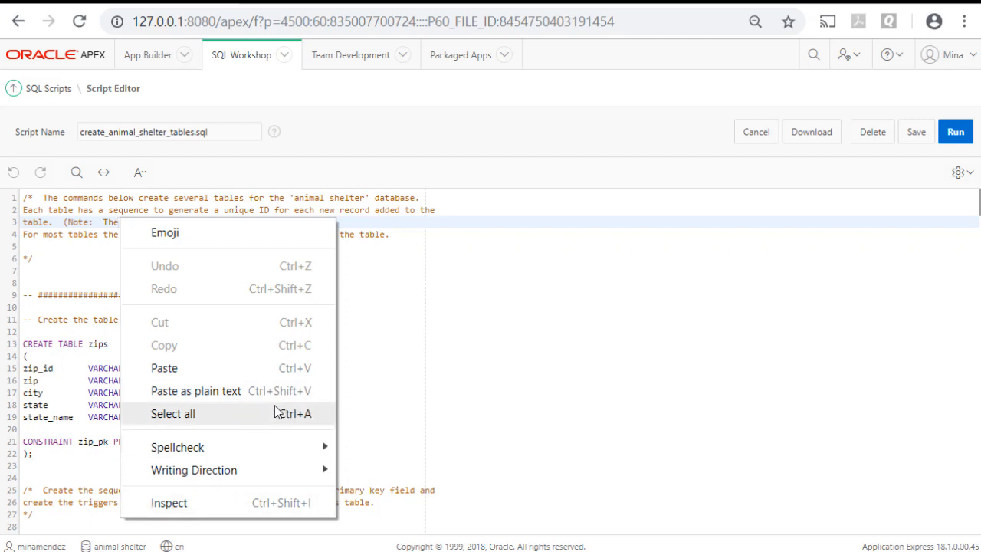
{"action": "left_click", "coordinate": [172, 413]}
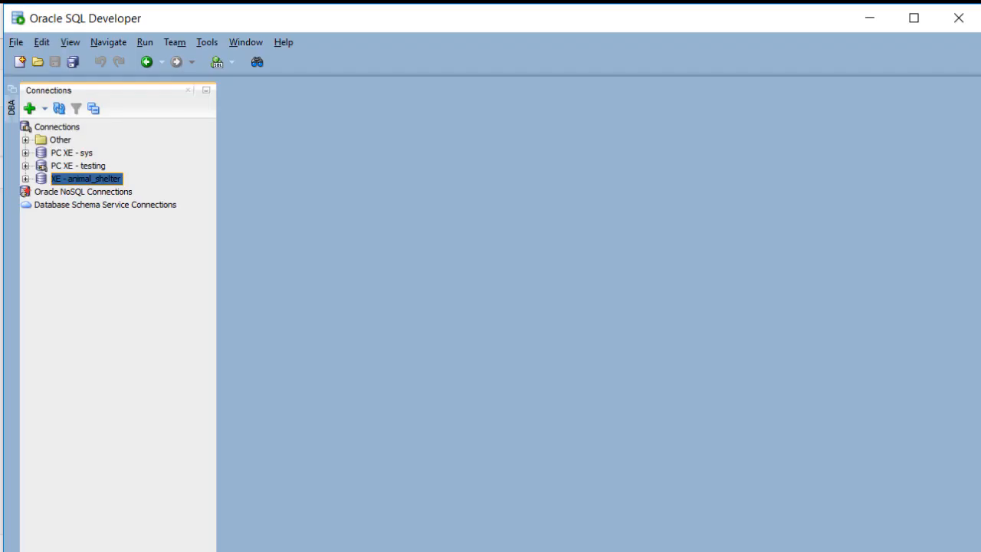
{"action": "mouse_move", "coordinate": [84, 192]}
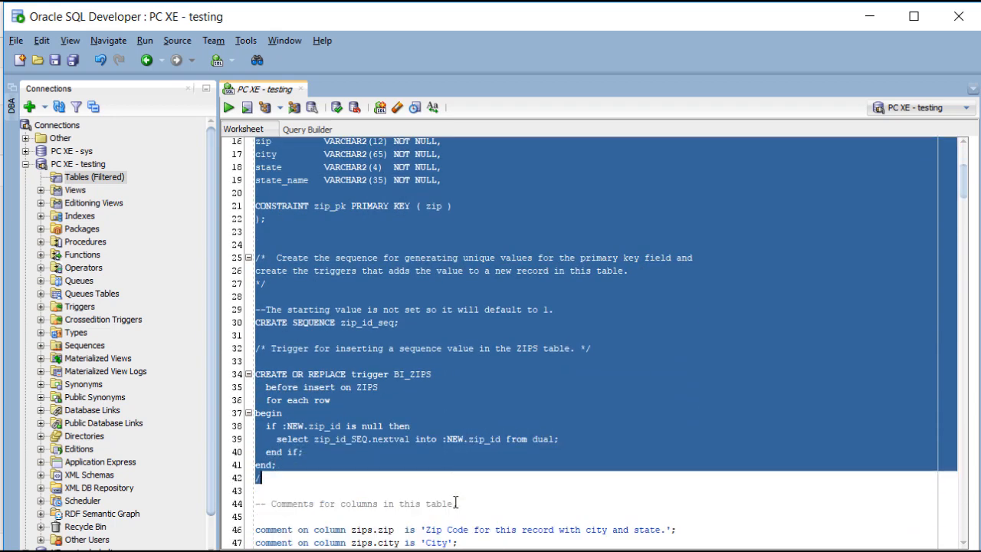
Run the selected ZIPS statements as a script on PC XE - testing.
{"action": "scroll", "scroll_direction": "down", "scroll_amount": 3}
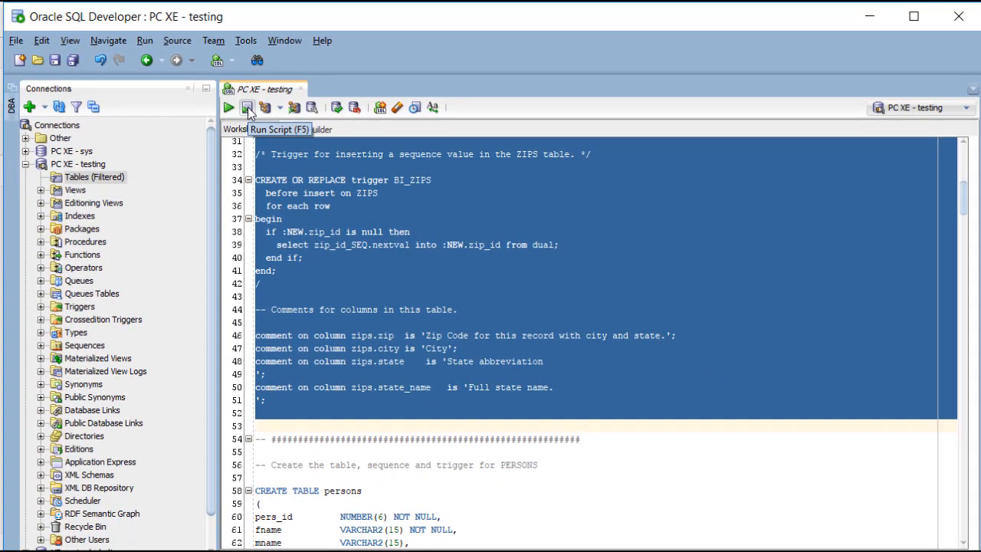
{"action": "left_click", "coordinate": [247, 107]}
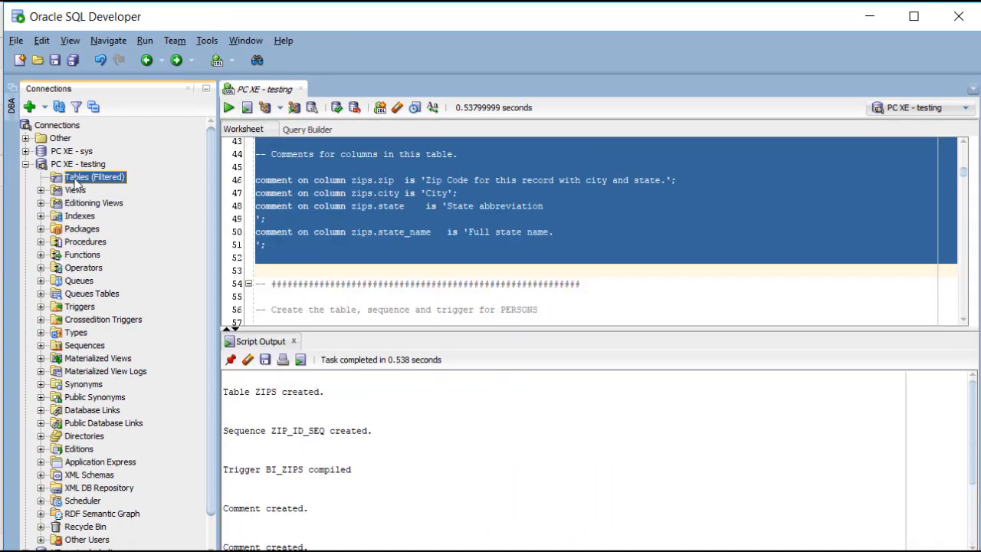
Refresh Tables on the testing connection to show ZIPS with its five columns and comments.
{"action": "right_click", "coordinate": [93, 177]}
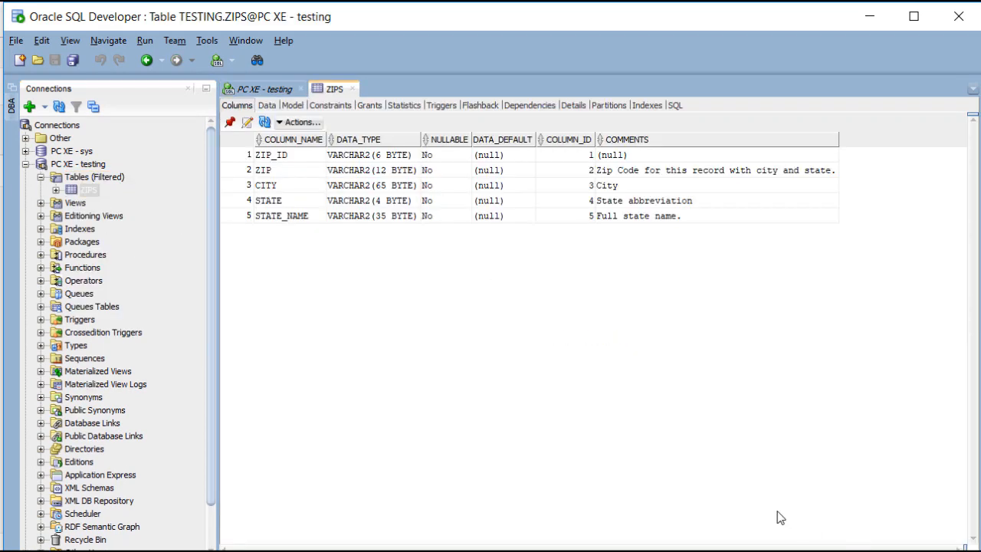
{"action": "left_click", "coordinate": [94, 176]}
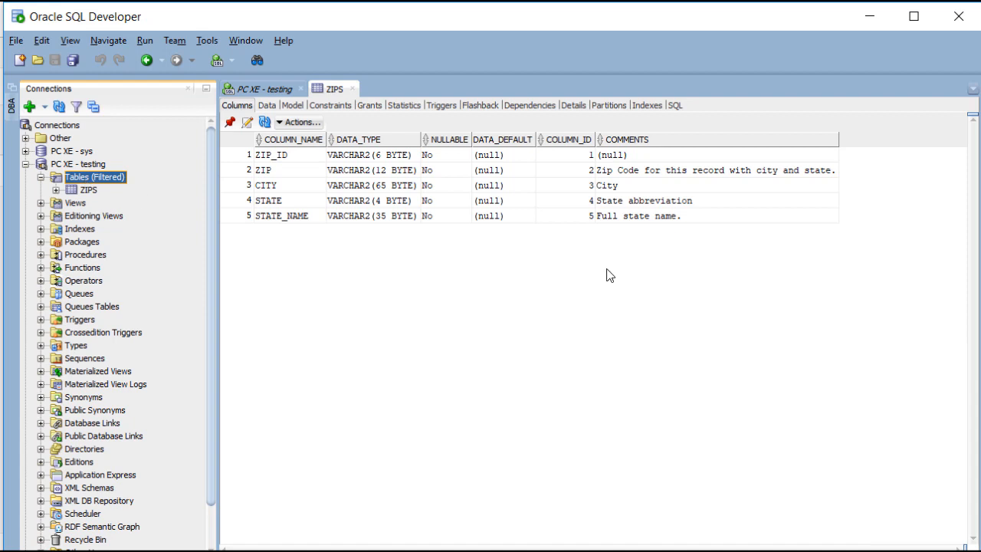